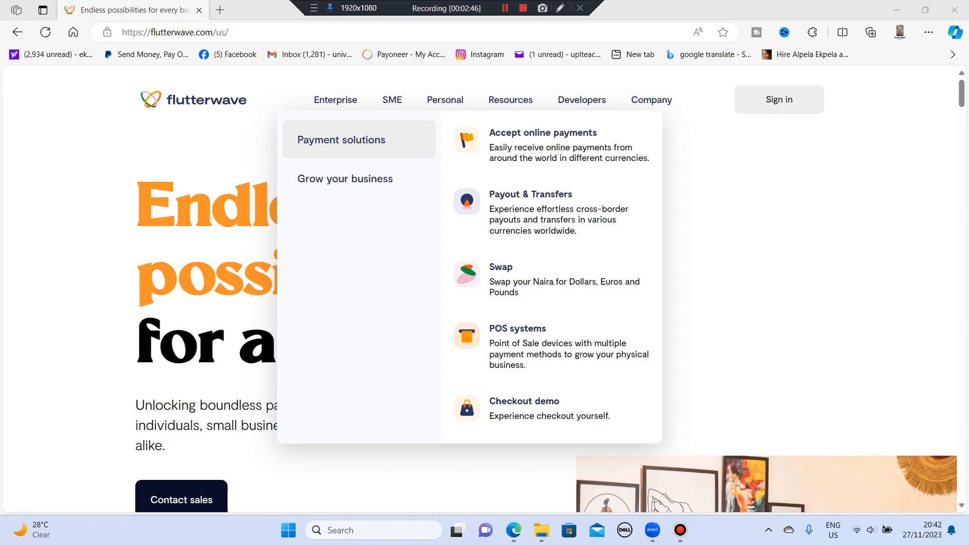
Step: Bring up the Enterprise payment solutions menu from the top navigation
{"action": "left_click", "coordinate": [345, 178]}
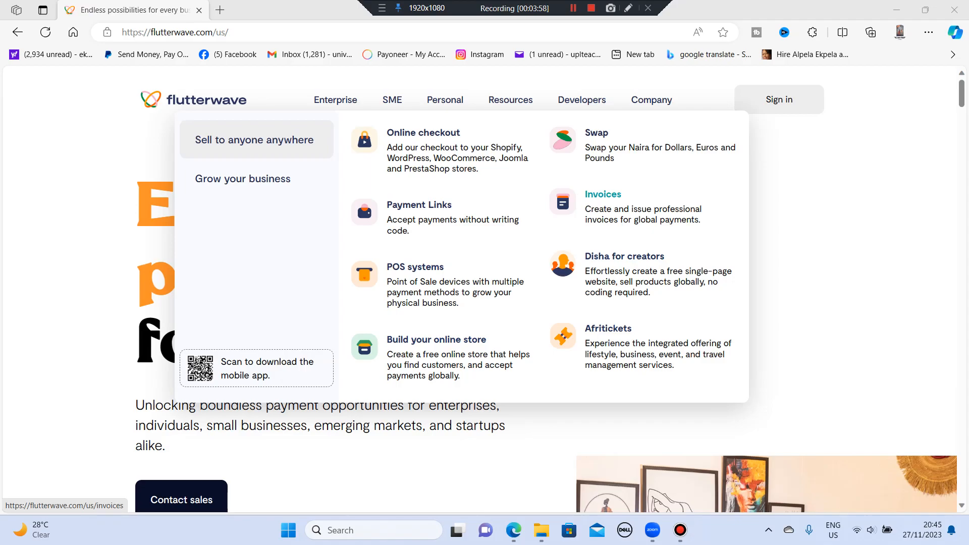
Step: Show the SME grow-your-business products: Swap, Card issuing and Payouts & Transfers
{"action": "left_click", "coordinate": [242, 179]}
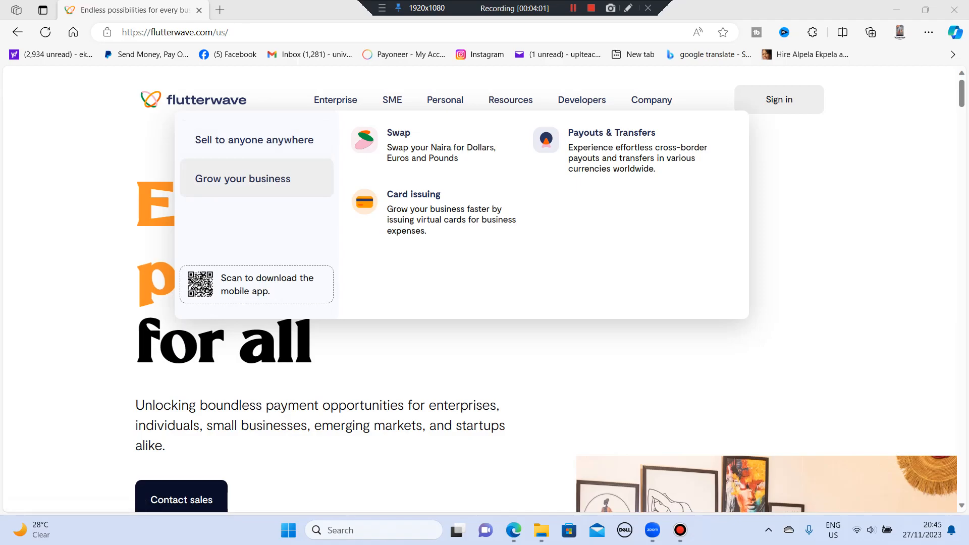
{"action": "mouse_move", "coordinate": [611, 132]}
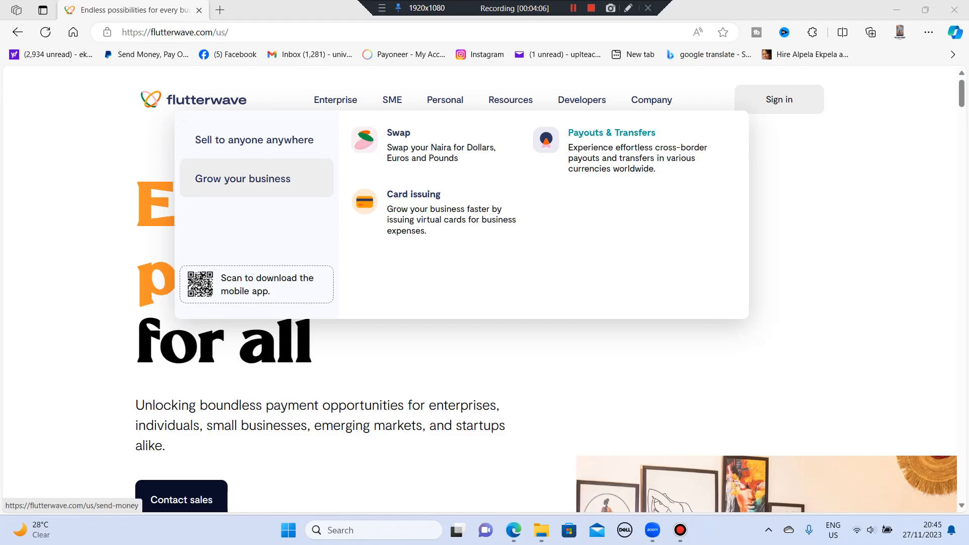
{"action": "mouse_move", "coordinate": [413, 194]}
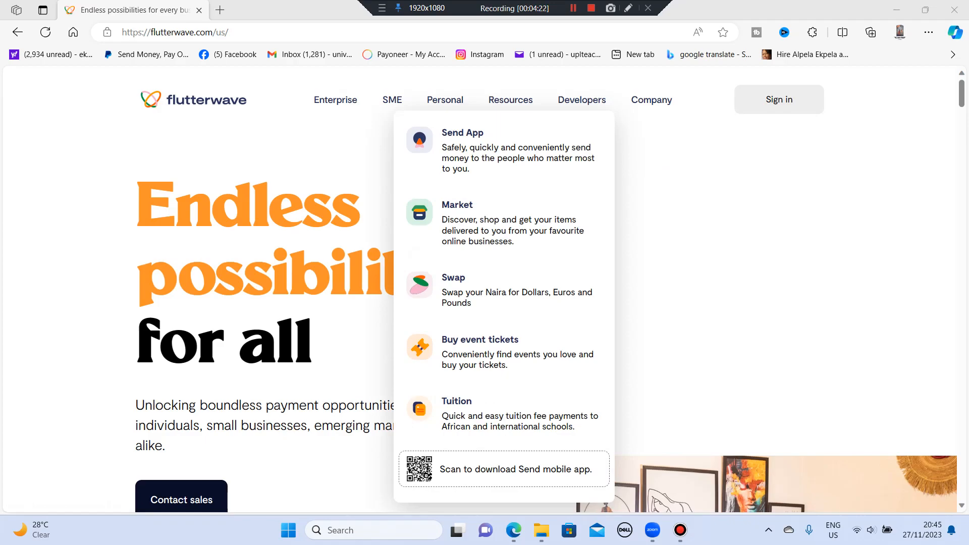
{"action": "mouse_move", "coordinate": [456, 205]}
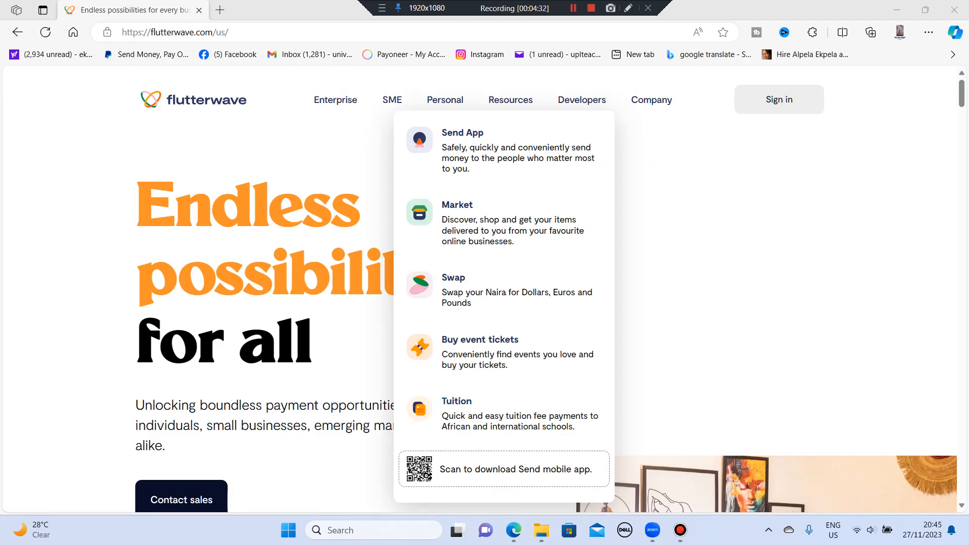
{"action": "mouse_move", "coordinate": [456, 400]}
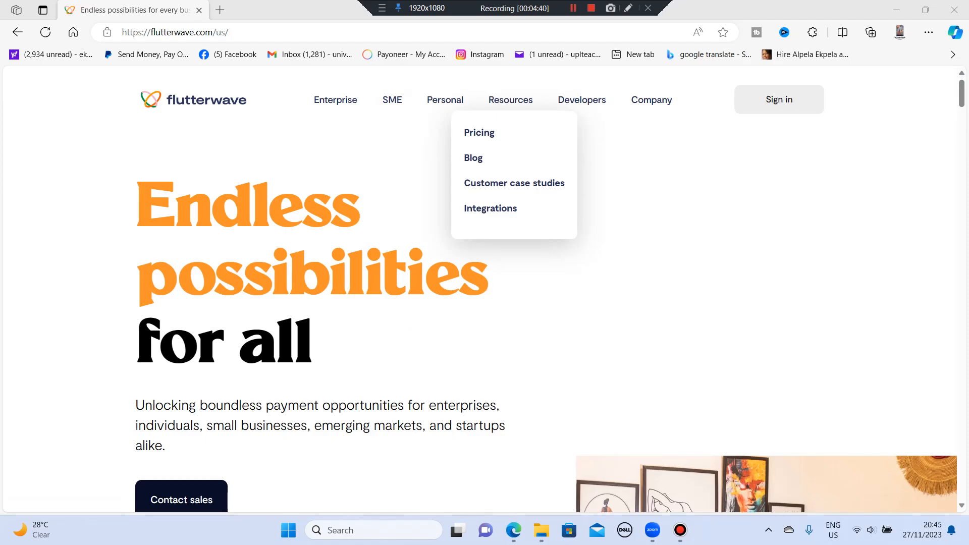
{"action": "mouse_move", "coordinate": [478, 132]}
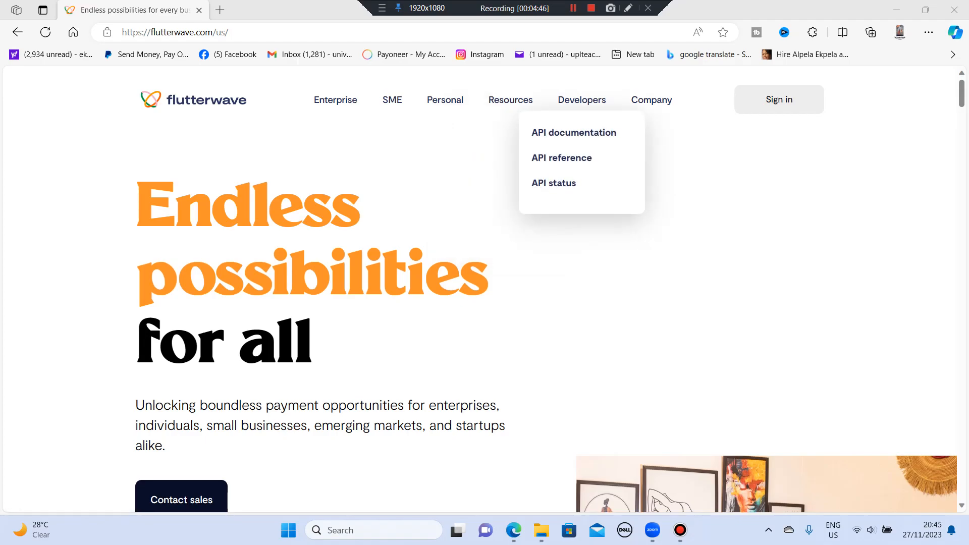
{"action": "scroll", "scroll_direction": "down", "scroll_amount": 3}
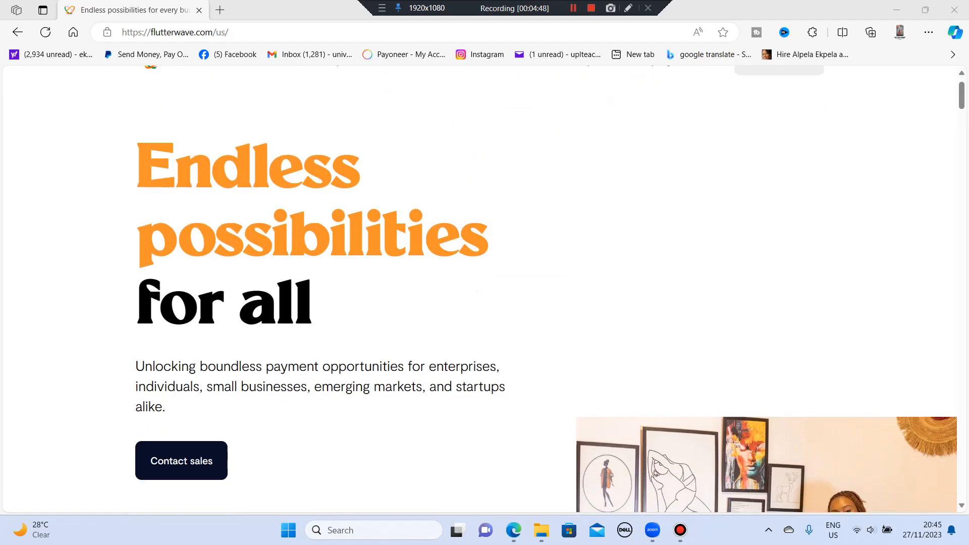
{"action": "scroll", "scroll_direction": "down", "scroll_amount": 3}
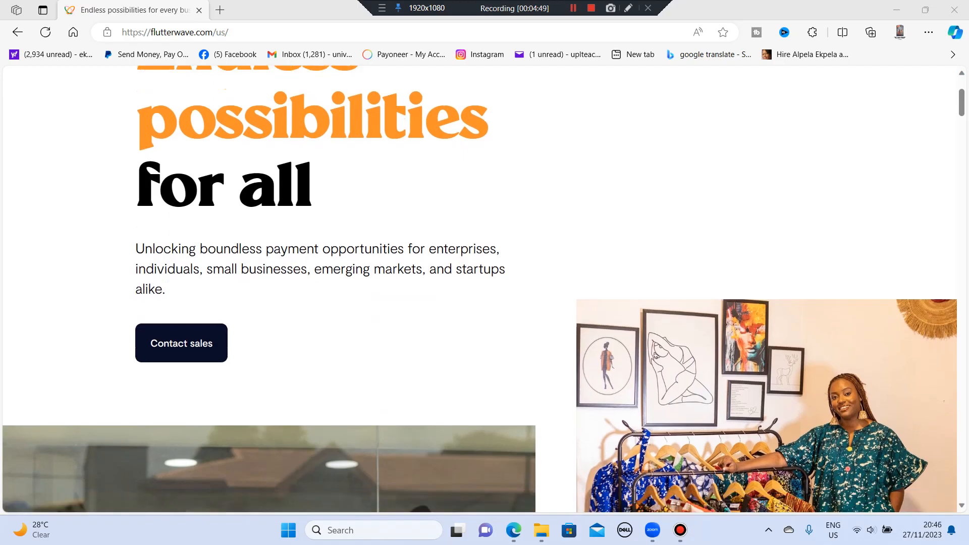
{"action": "scroll", "scroll_direction": "down", "scroll_amount": 3}
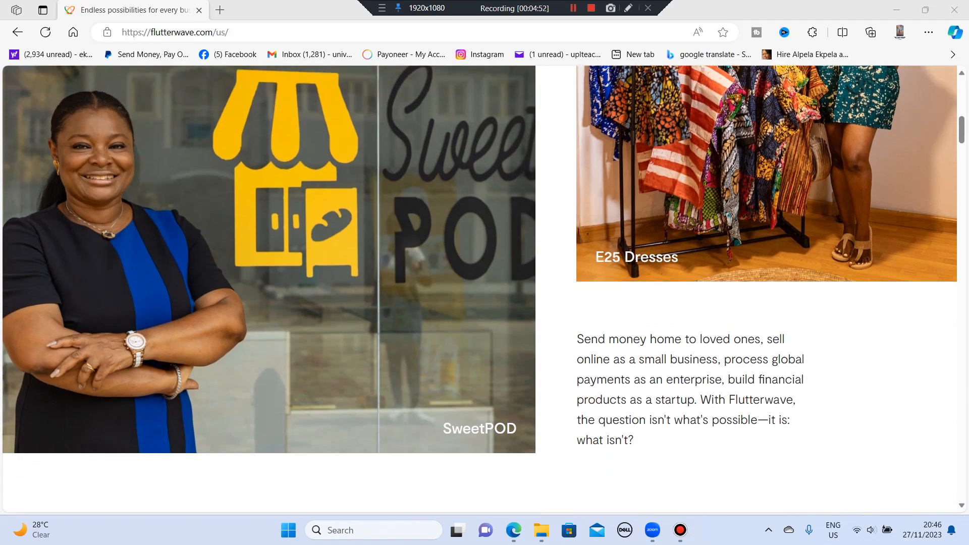
{"action": "scroll", "scroll_direction": "down", "scroll_amount": 3}
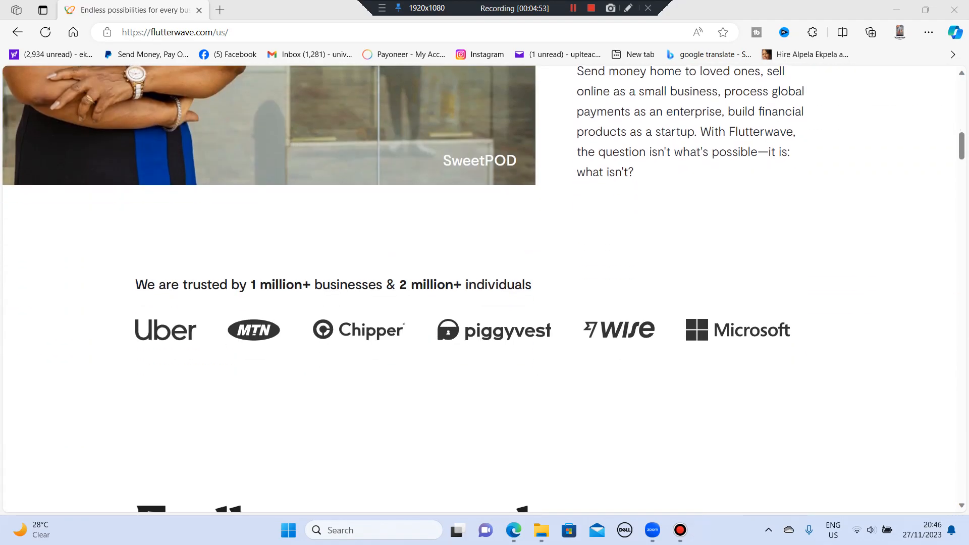
{"action": "scroll", "scroll_direction": "down", "scroll_amount": 3}
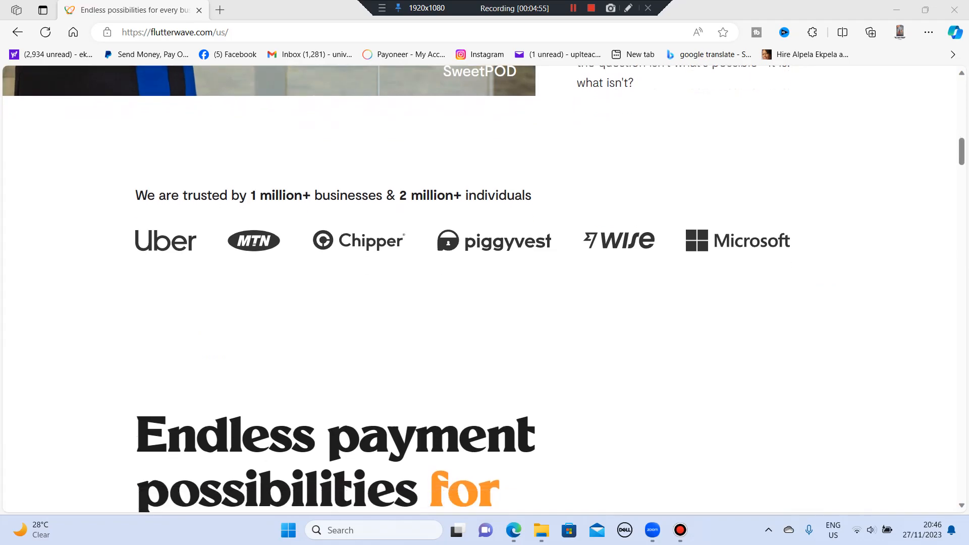
{"action": "scroll", "scroll_direction": "down", "scroll_amount": 3}
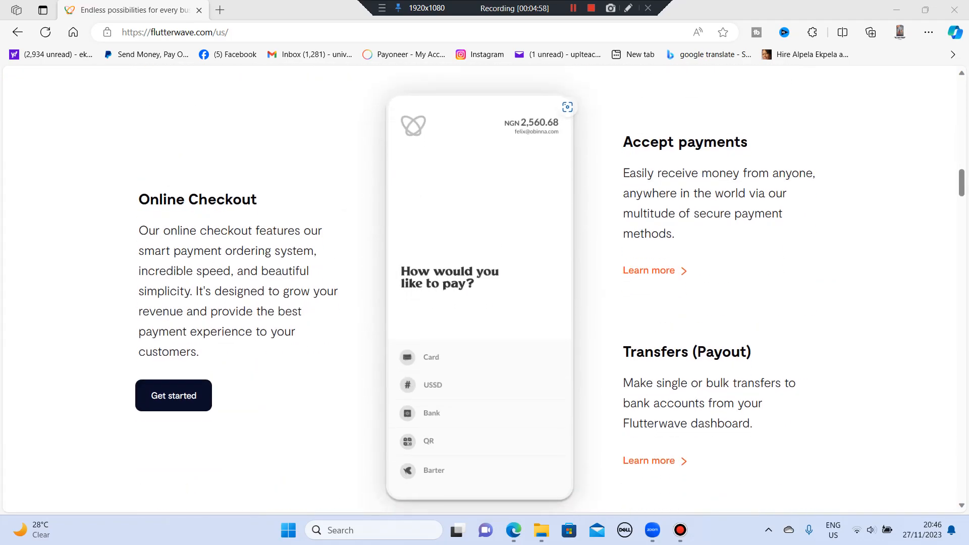
{"action": "scroll", "scroll_direction": "down", "scroll_amount": 3}
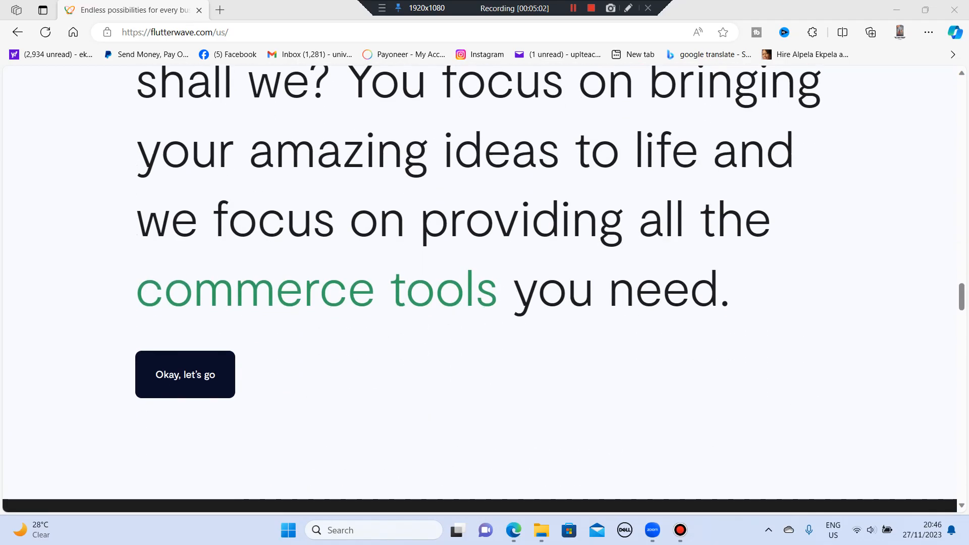
{"action": "scroll", "scroll_direction": "down", "scroll_amount": 3}
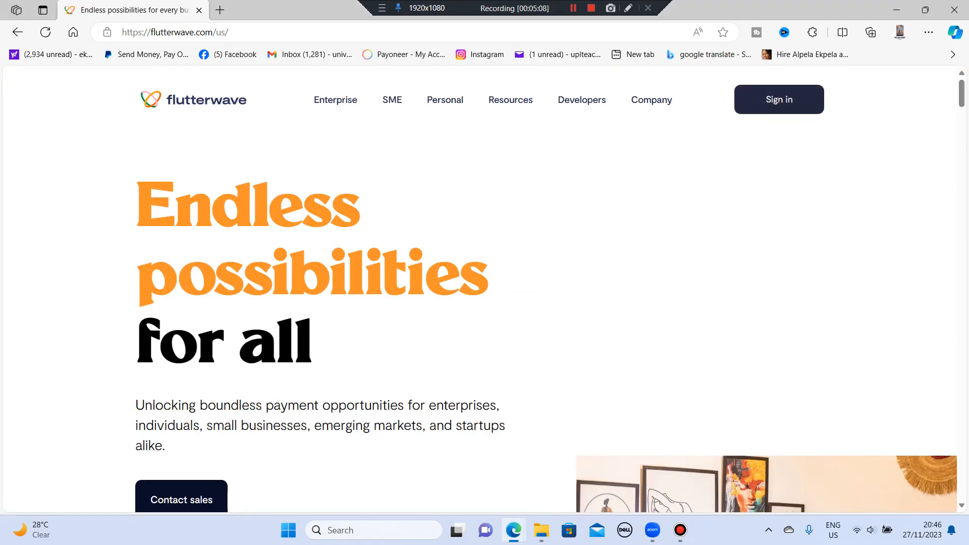
{"action": "left_click", "coordinate": [778, 100]}
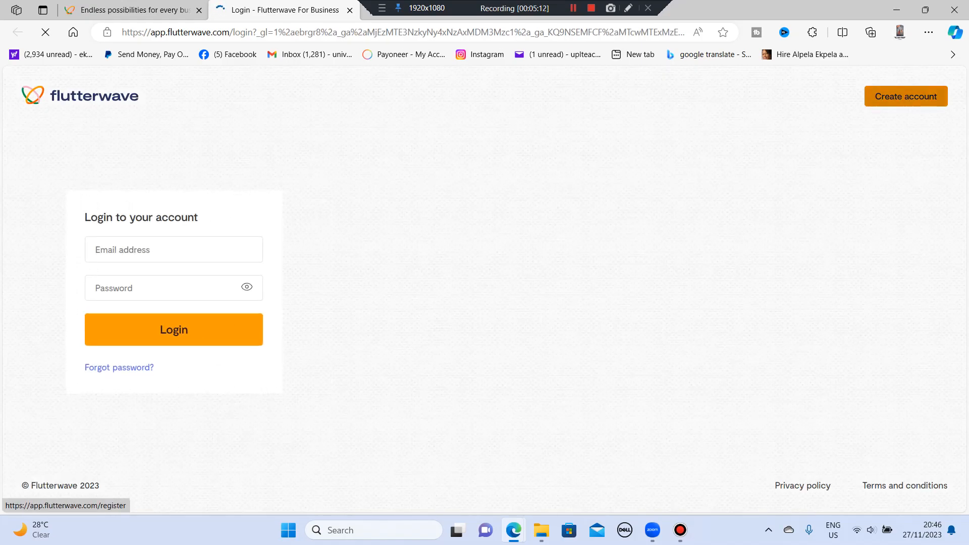
Step: Start creating a new Flutterwave account and set the country to Nigeria
{"action": "left_click", "coordinate": [905, 97]}
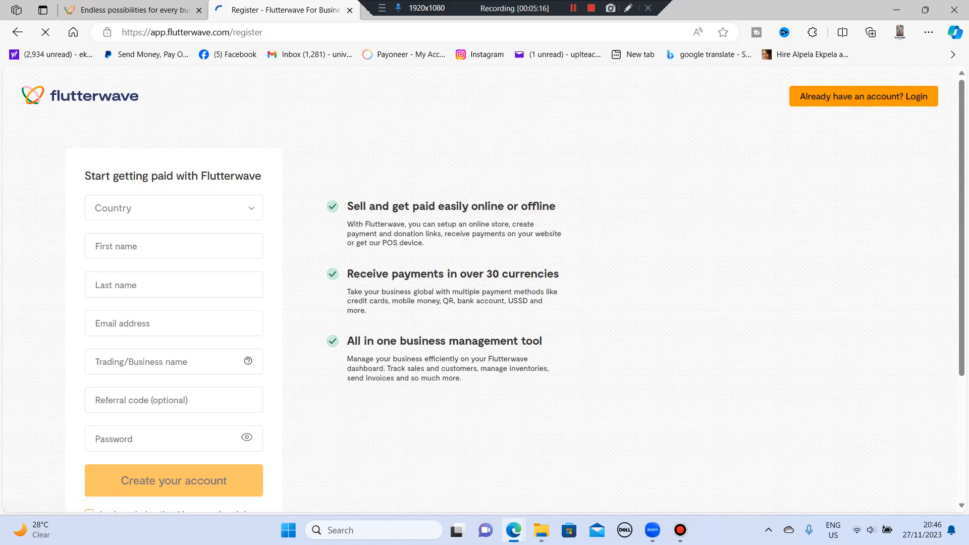
{"action": "scroll", "scroll_direction": "down", "scroll_amount": 3}
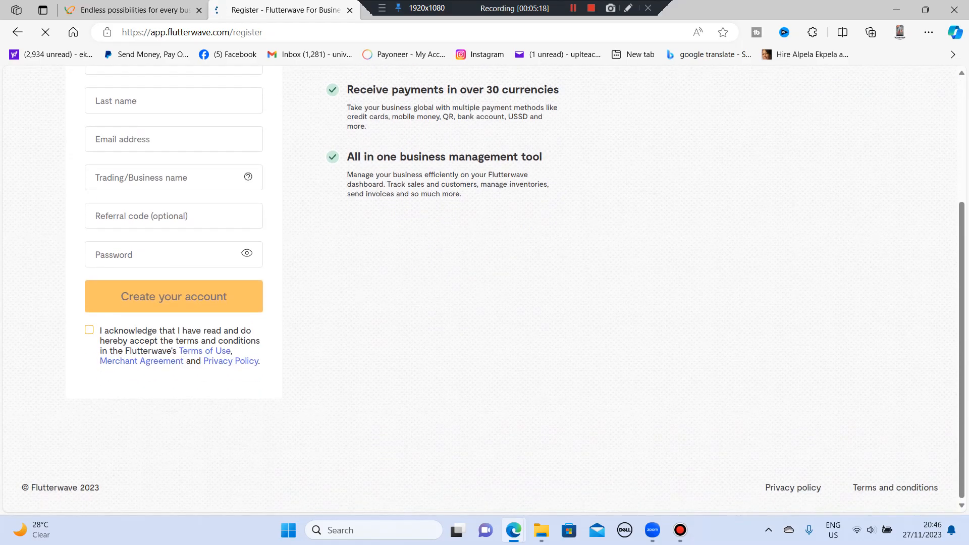
{"action": "scroll", "scroll_direction": "up", "scroll_amount": 3}
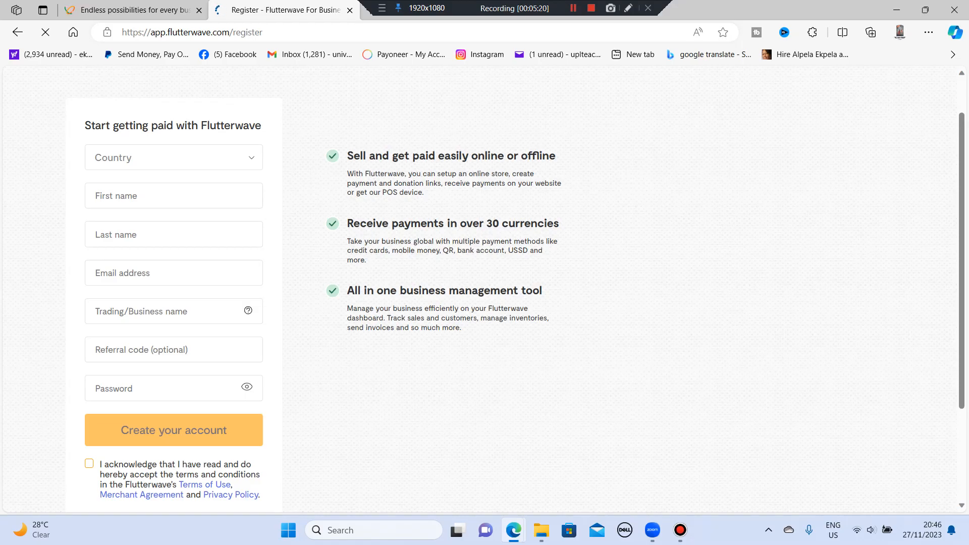
{"action": "left_click", "coordinate": [172, 157]}
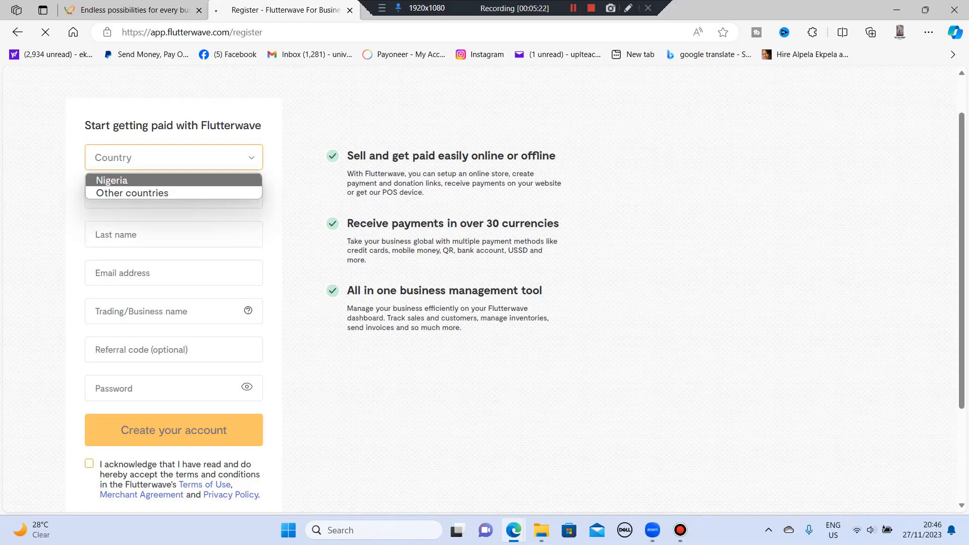
{"action": "left_click", "coordinate": [112, 179]}
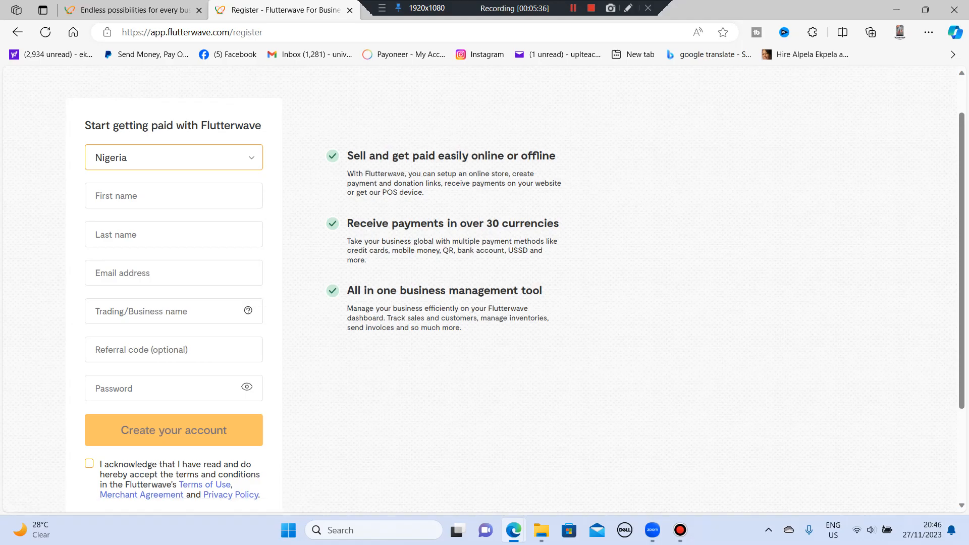
Step: Reveal the password rules and tick the terms and merchant agreement acknowledgement
{"action": "left_click", "coordinate": [173, 387]}
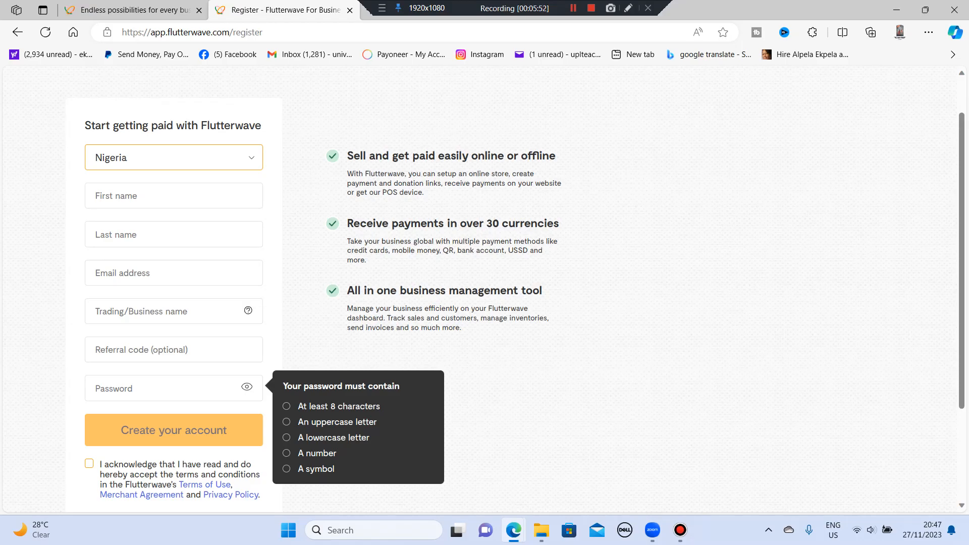
{"action": "left_click", "coordinate": [89, 463]}
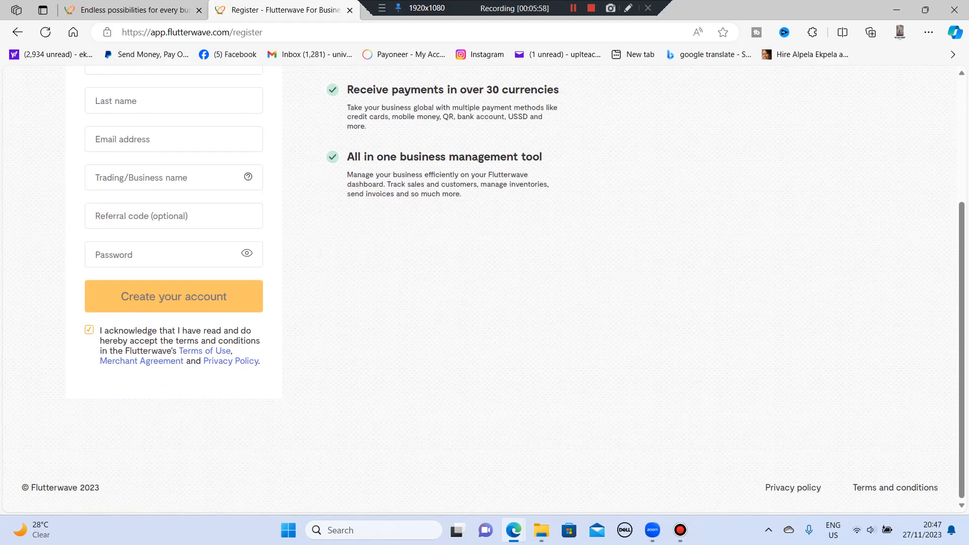
{"action": "scroll", "scroll_direction": "up", "scroll_amount": 3}
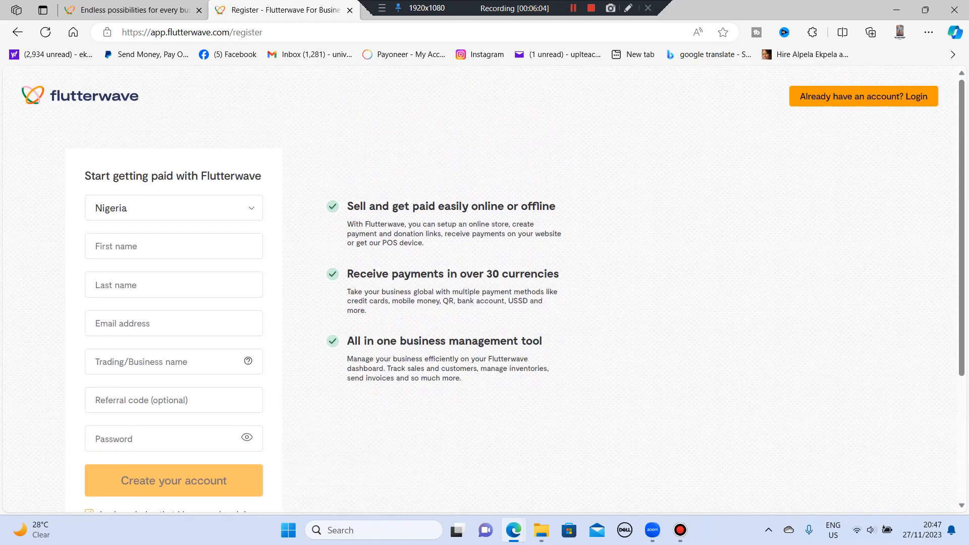
{"action": "left_click", "coordinate": [172, 481]}
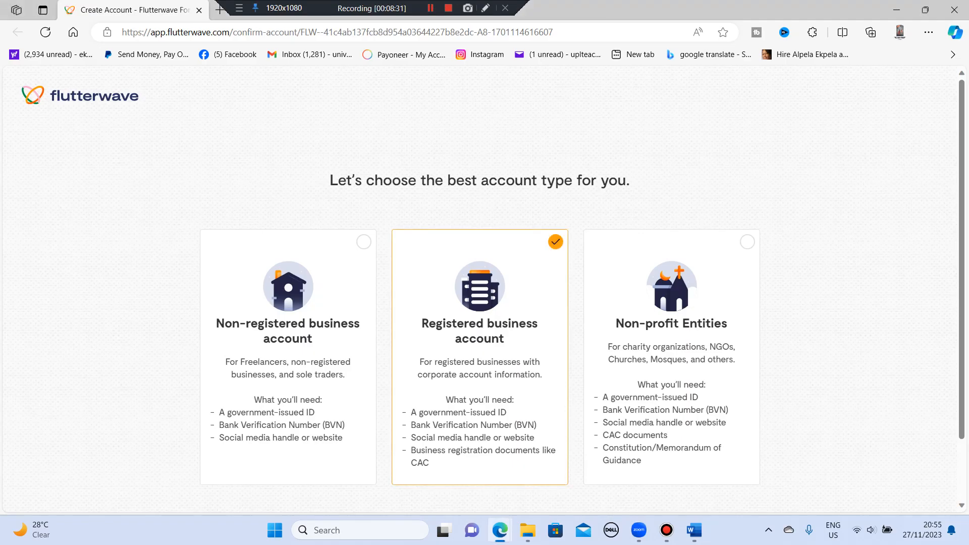
Step: Confirm the Registered business account type and choose how to continue setup
{"action": "scroll", "scroll_direction": "down", "scroll_amount": 3}
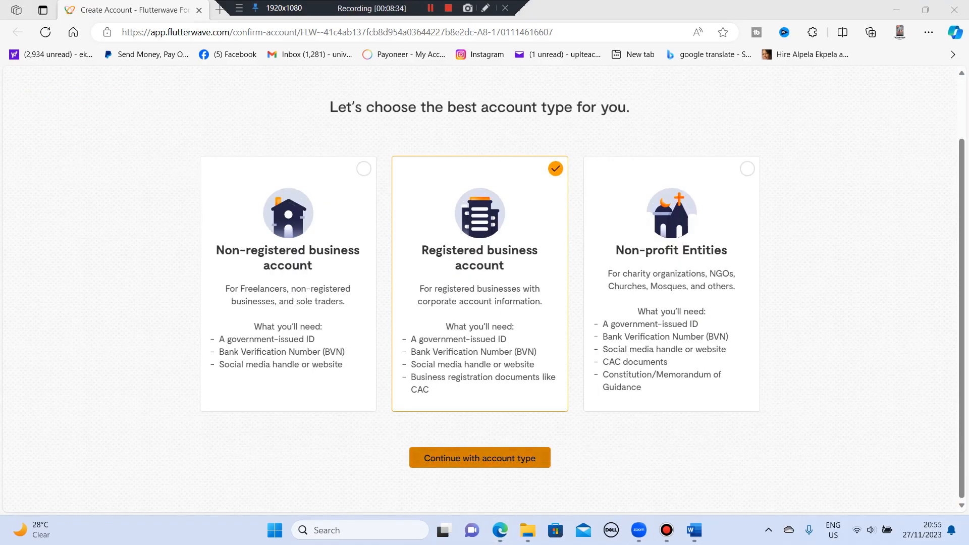
{"action": "left_click", "coordinate": [478, 457]}
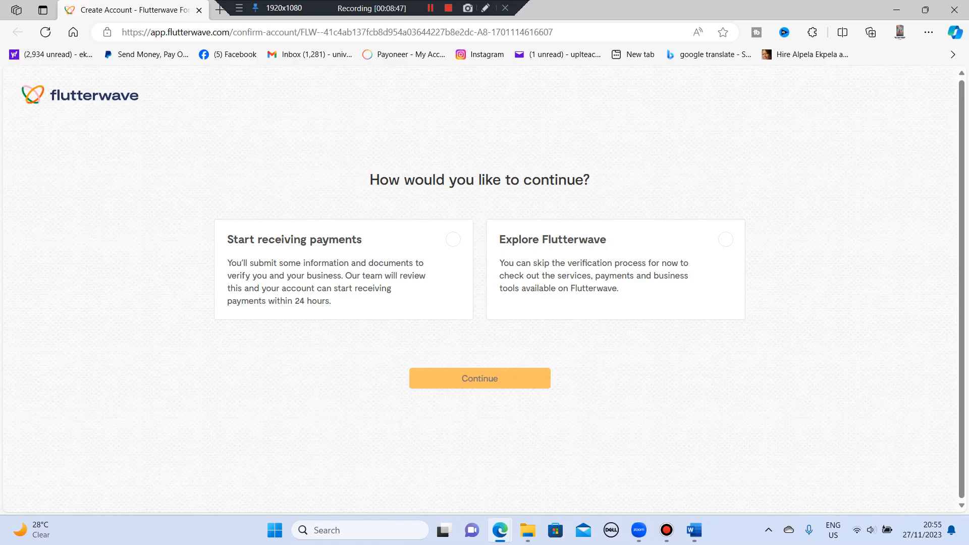
{"action": "left_click", "coordinate": [430, 8]}
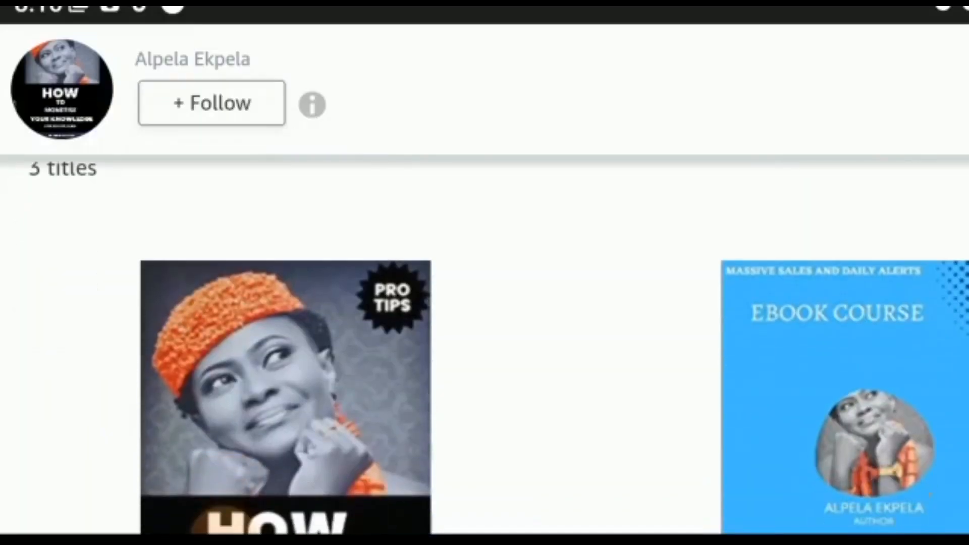
{"action": "scroll", "scroll_direction": "down", "scroll_amount": 3}
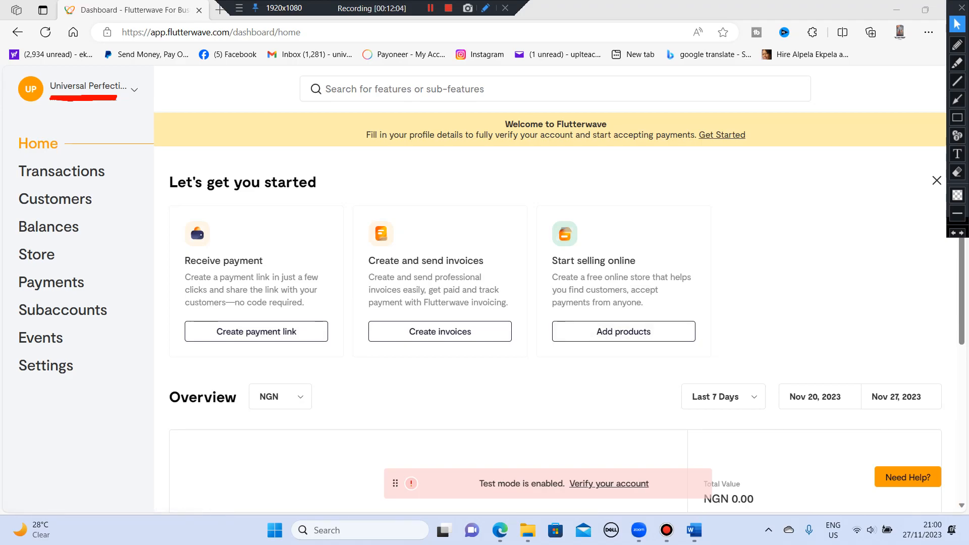
Step: Return to the dashboard home showing the test-mode banner and NGN 0.00 overview
{"action": "left_click", "coordinate": [935, 181]}
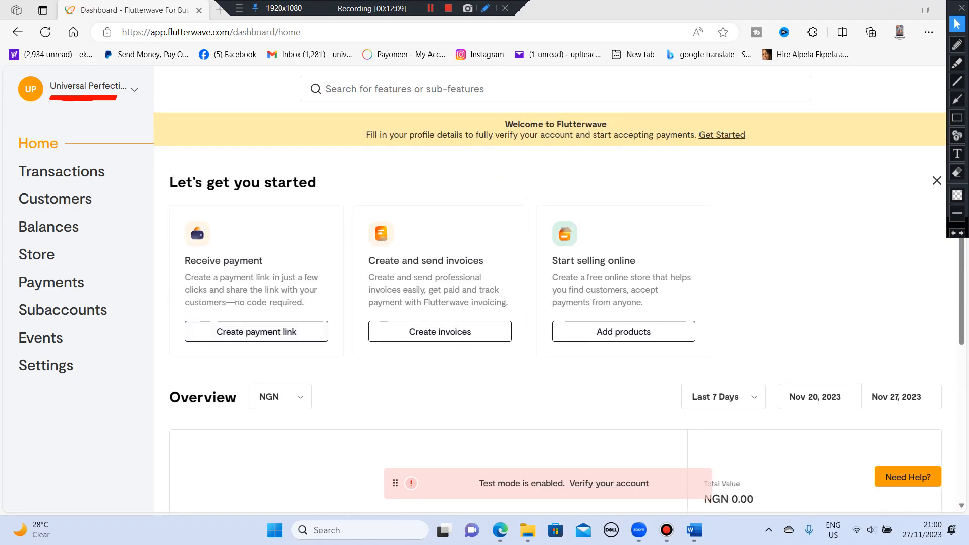
{"action": "left_click", "coordinate": [280, 396]}
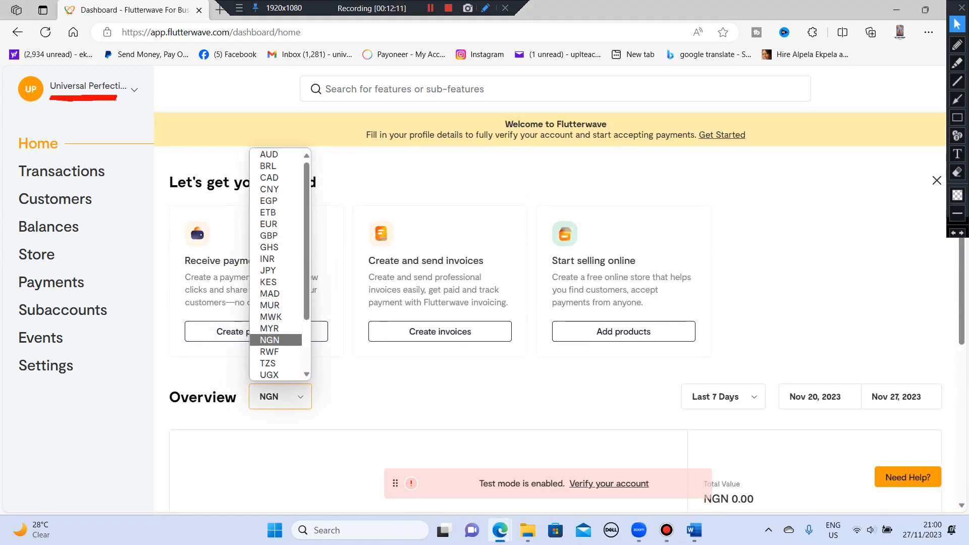
{"action": "scroll", "scroll_direction": "down", "scroll_amount": 3}
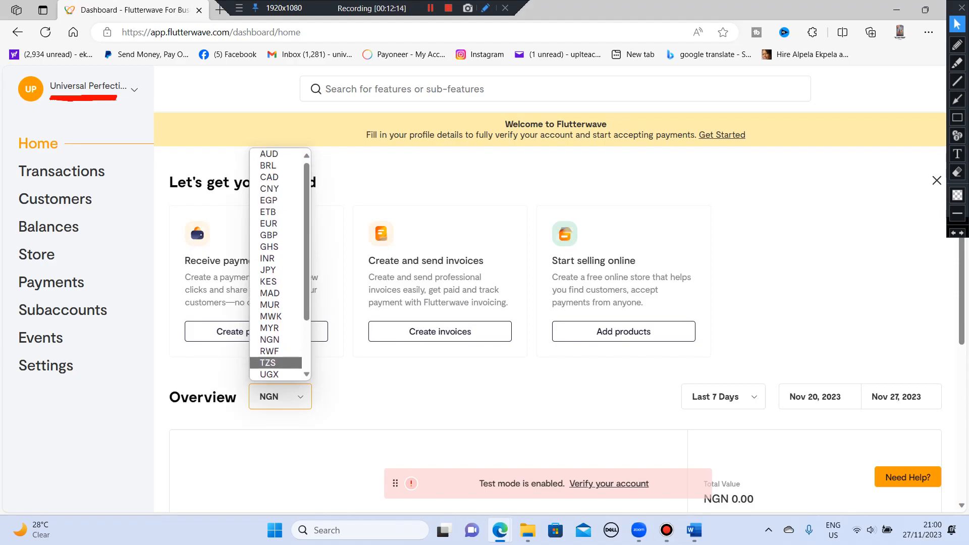
{"action": "mouse_move", "coordinate": [268, 271]}
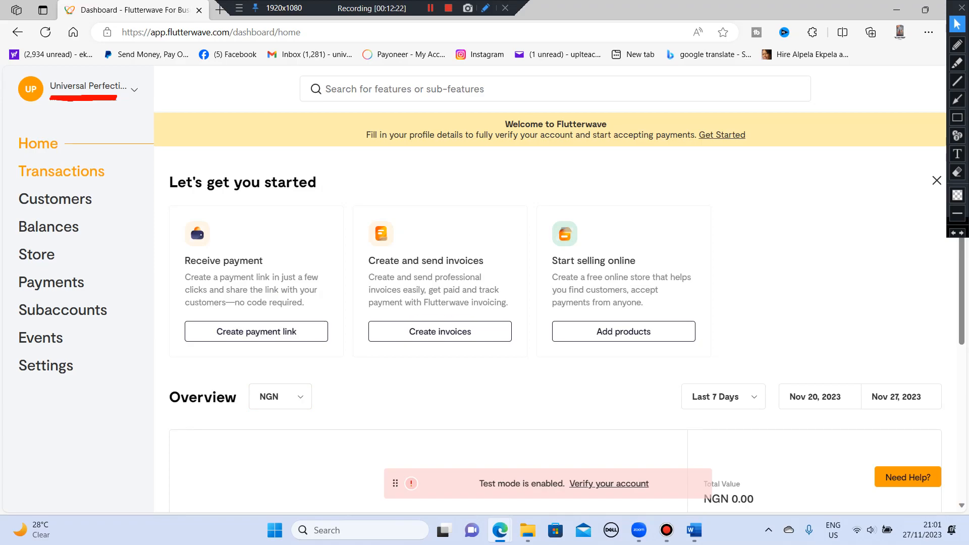
{"action": "left_click", "coordinate": [61, 172]}
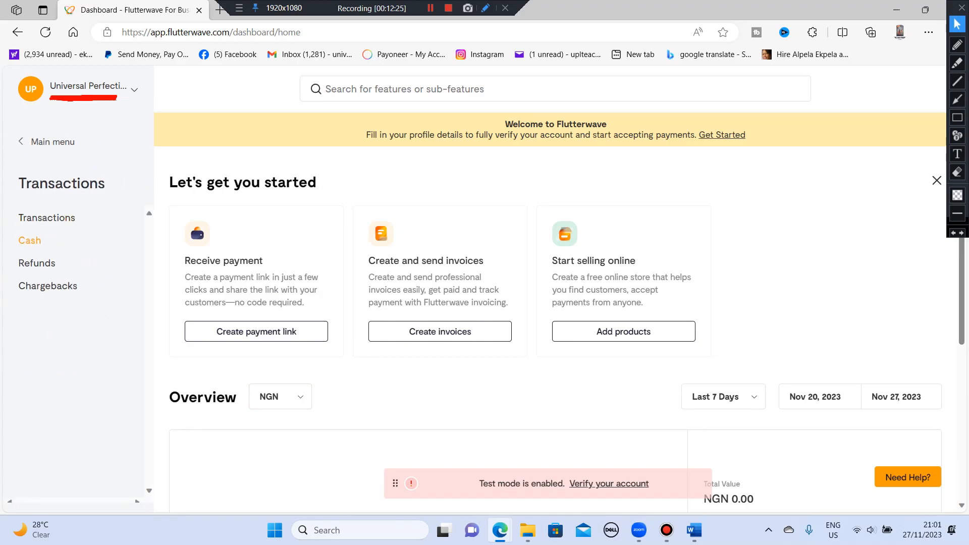
{"action": "left_click", "coordinate": [47, 217]}
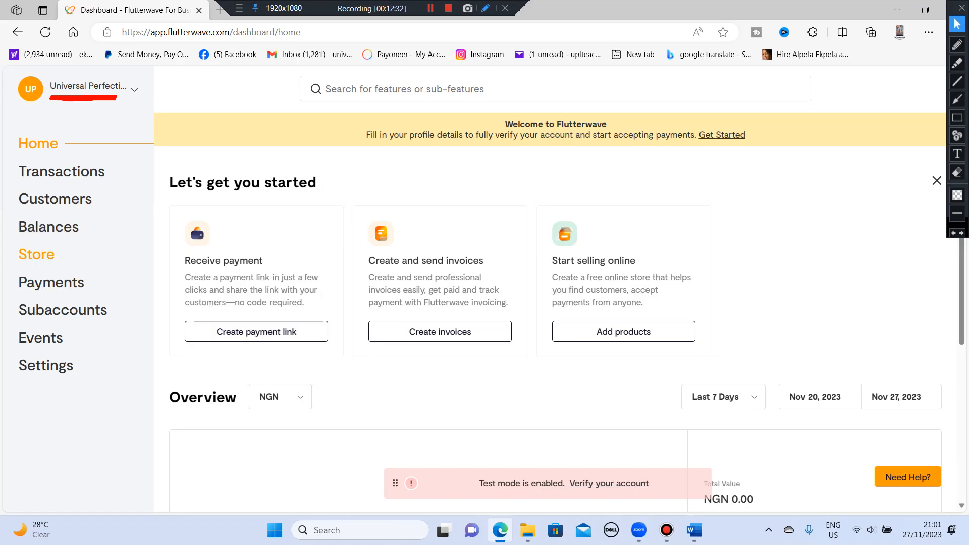
Step: Reach the Create Store page from the Store section and return to the main menu
{"action": "left_click", "coordinate": [36, 254]}
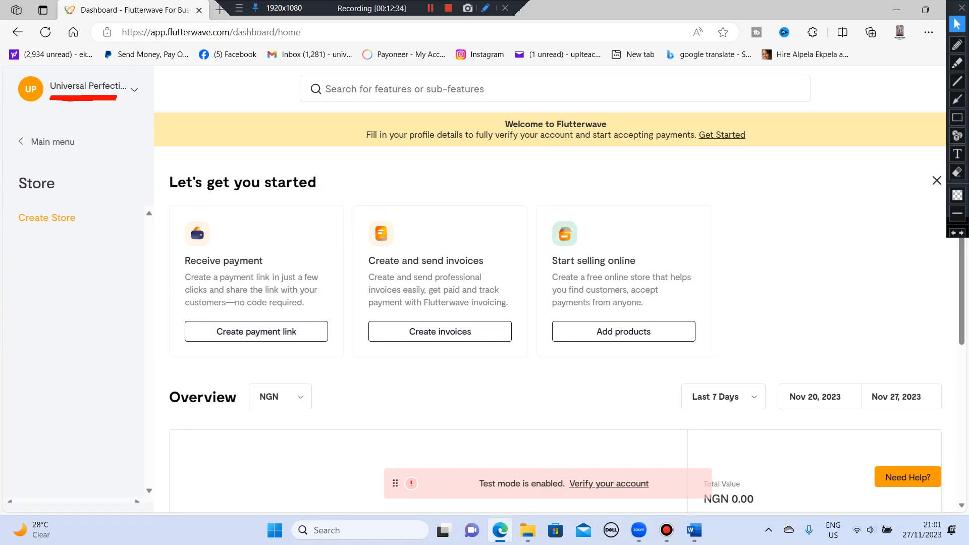
{"action": "left_click", "coordinate": [47, 218]}
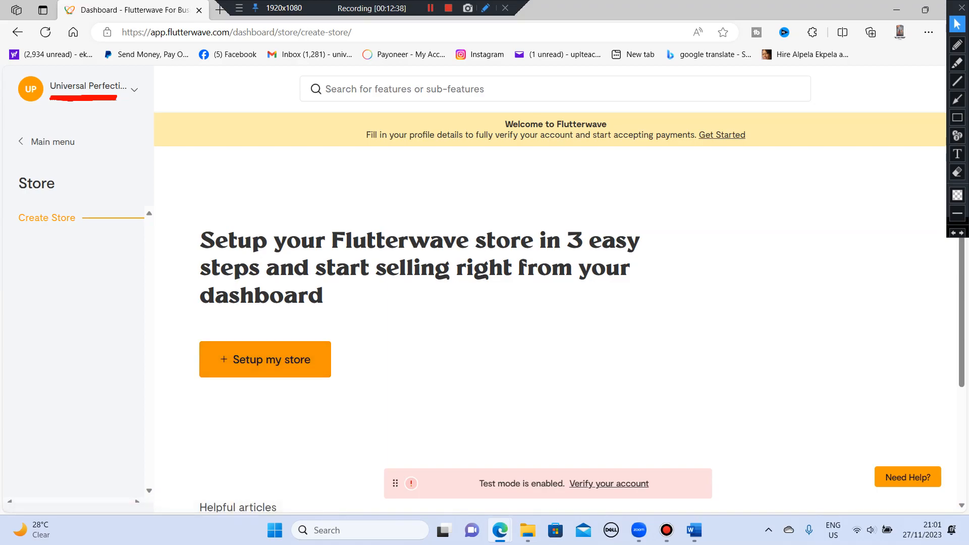
{"action": "left_click", "coordinate": [46, 142]}
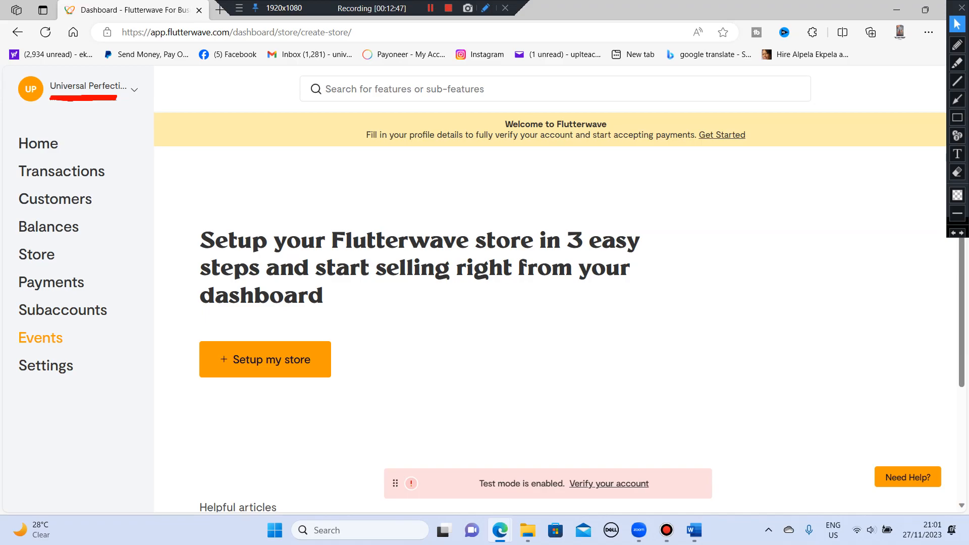
Step: Show the Events section announcing events have moved to Afritickets
{"action": "left_click", "coordinate": [40, 337]}
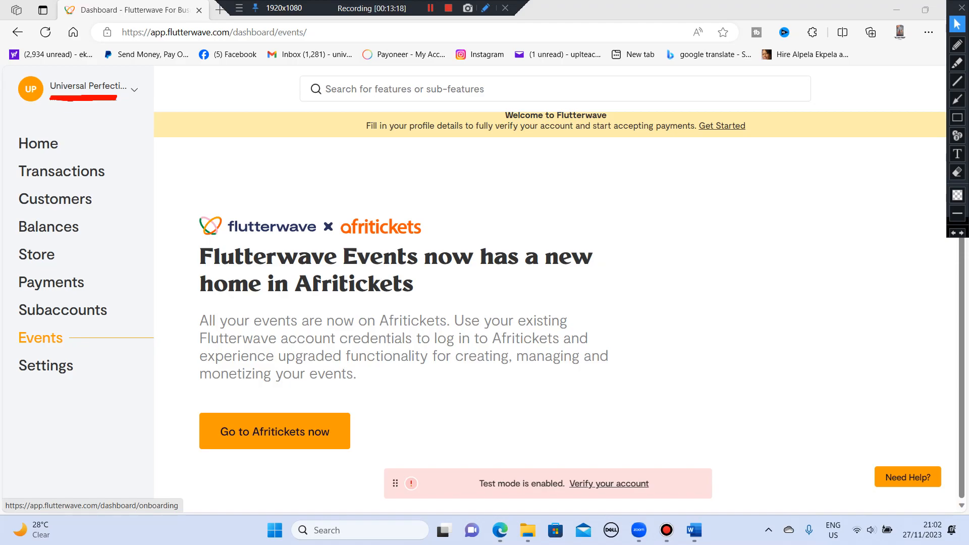
Step: Start the account verification onboarding from the welcome banner, then return to Events
{"action": "left_click", "coordinate": [721, 125]}
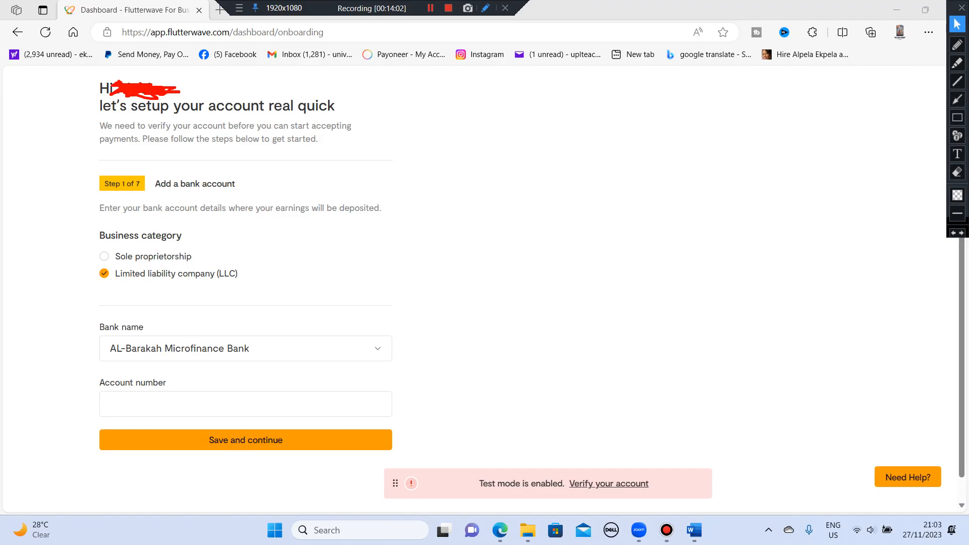
{"action": "left_click", "coordinate": [430, 8]}
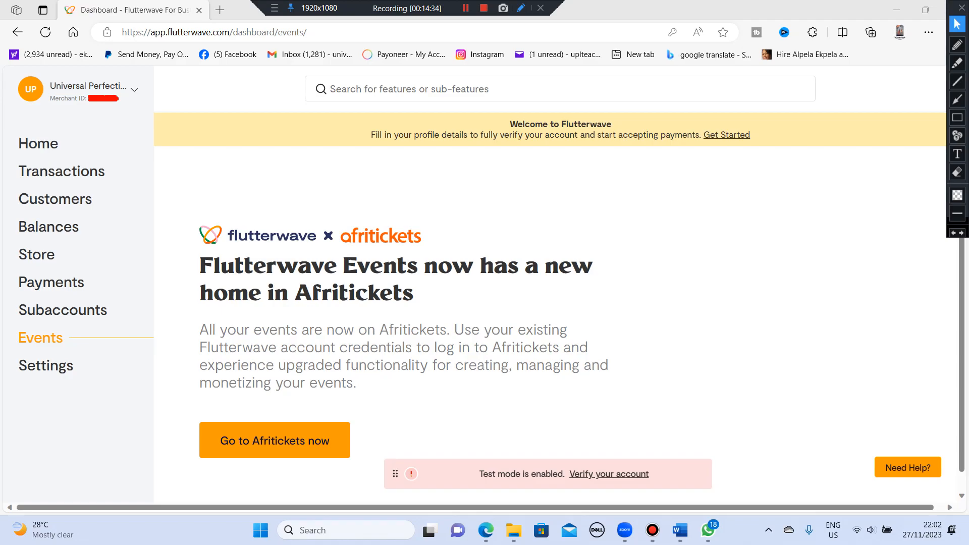
Step: Go to Afritickets, landing on the business's empty upcoming-events page
{"action": "left_click", "coordinate": [274, 440]}
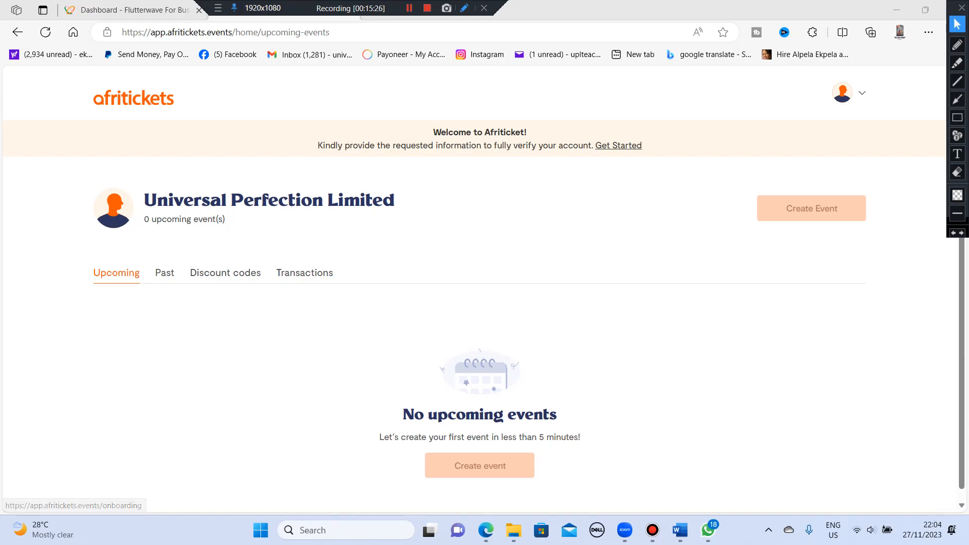
Step: Begin Afritickets account verification, reaching the Flutterwave 'Let's get you verified' document screen
{"action": "left_click", "coordinate": [618, 145]}
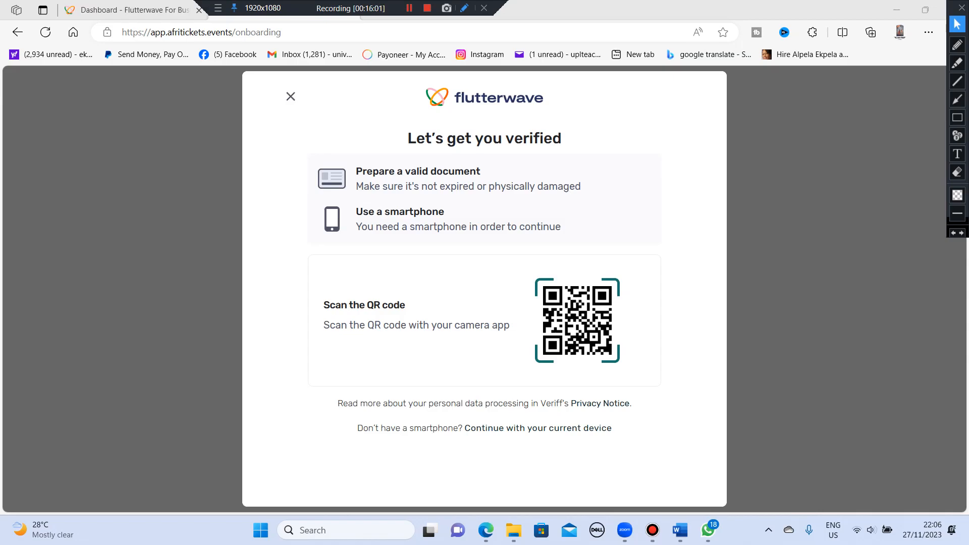
Step: Continue on the current device, complete the Veriff document upload and return to the Events page
{"action": "left_click", "coordinate": [290, 97]}
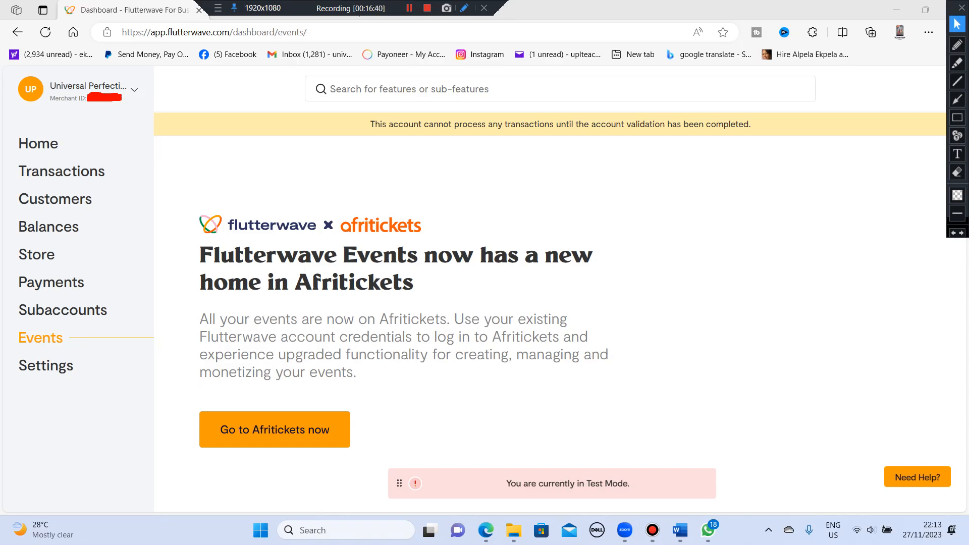
Step: Return to the Flutterwave dashboard Home via the sidebar, validation warning still showing
{"action": "left_click", "coordinate": [409, 8]}
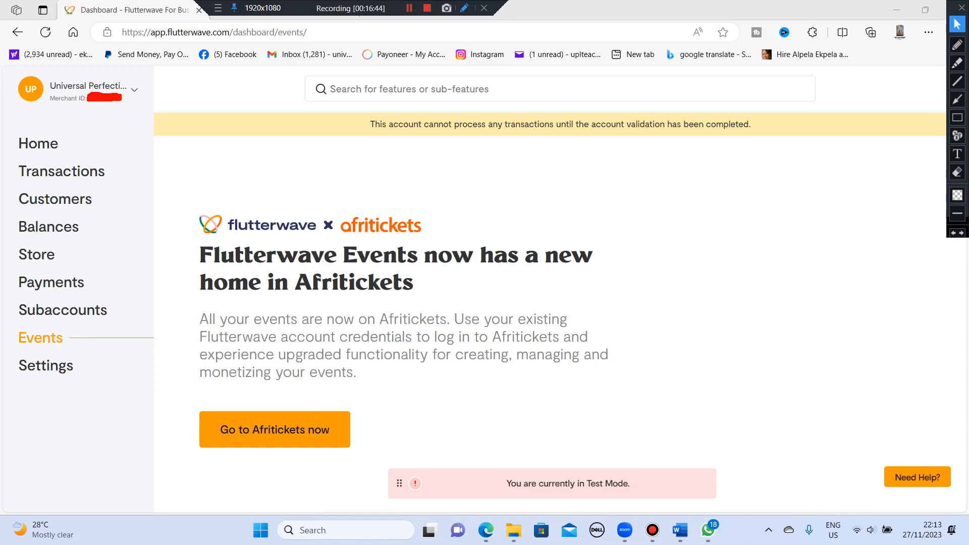
{"action": "left_click", "coordinate": [37, 142]}
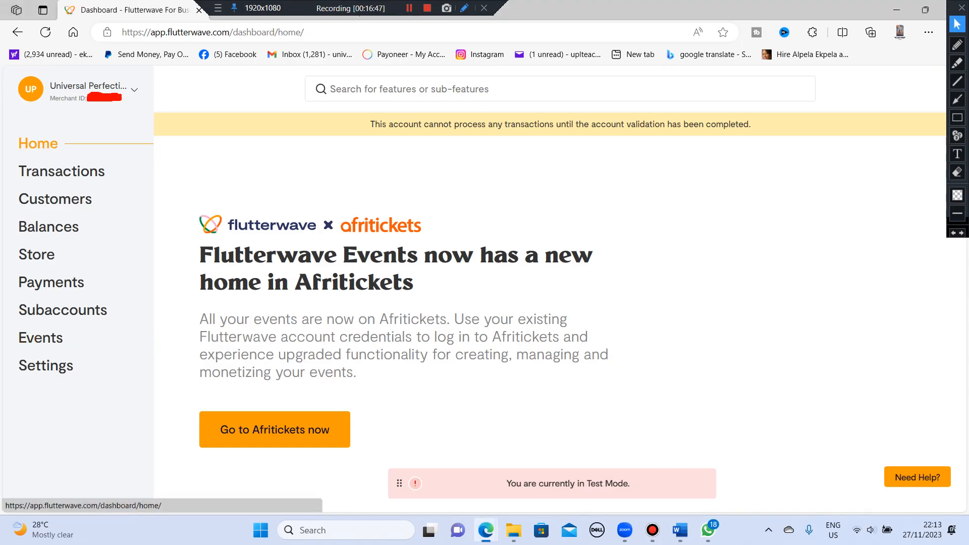